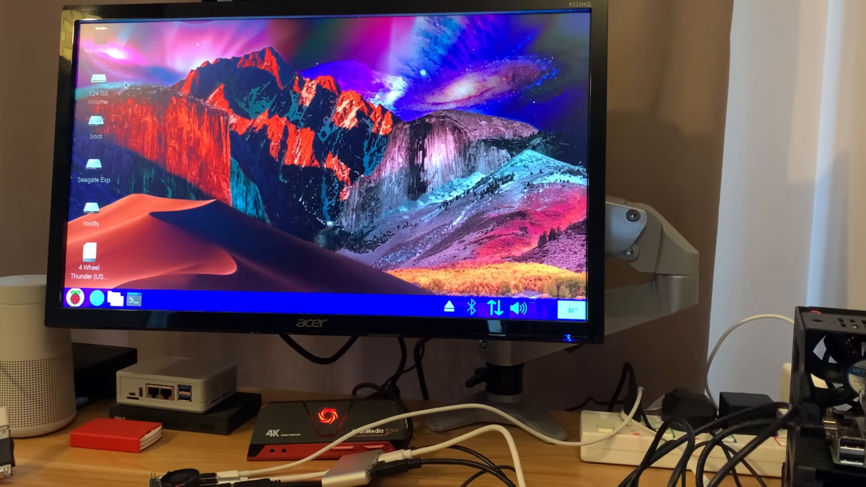
mouse_move(97, 81)
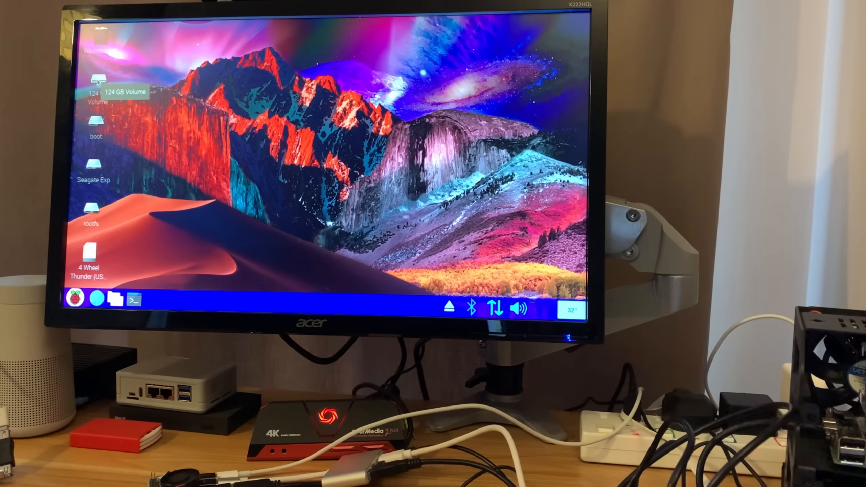
mouse_move(96, 127)
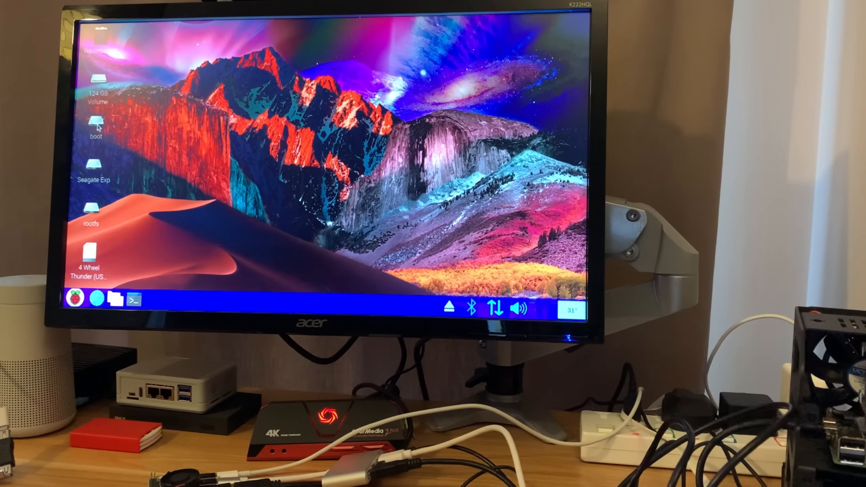
mouse_move(94, 176)
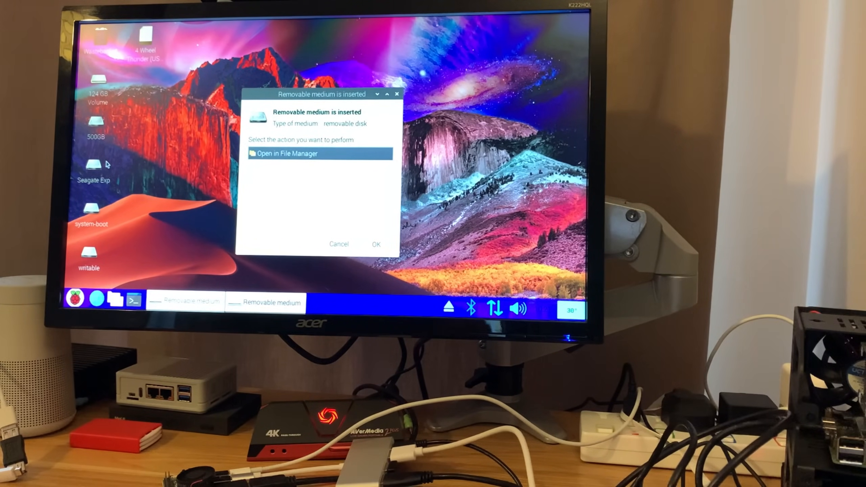
- View the writable drive's Linux root filesystem (91.8 GiB free), then close it back to the desktop
left_click(375, 243)
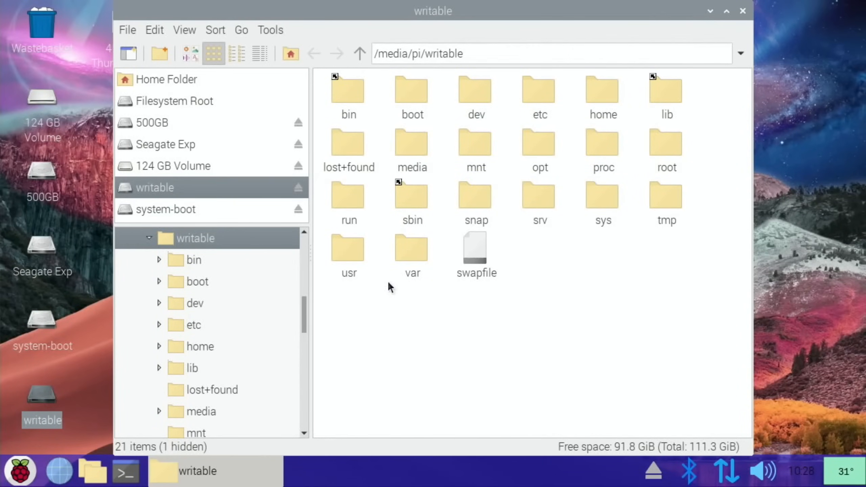
left_click(742, 11)
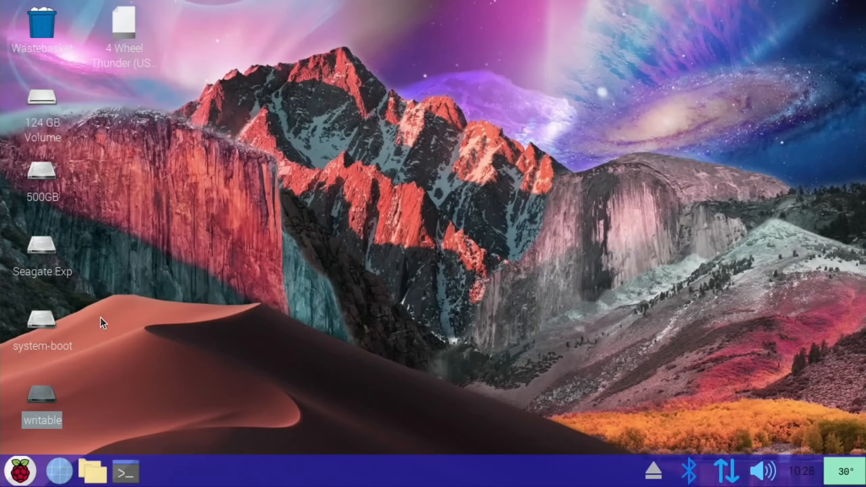
double_click(42, 323)
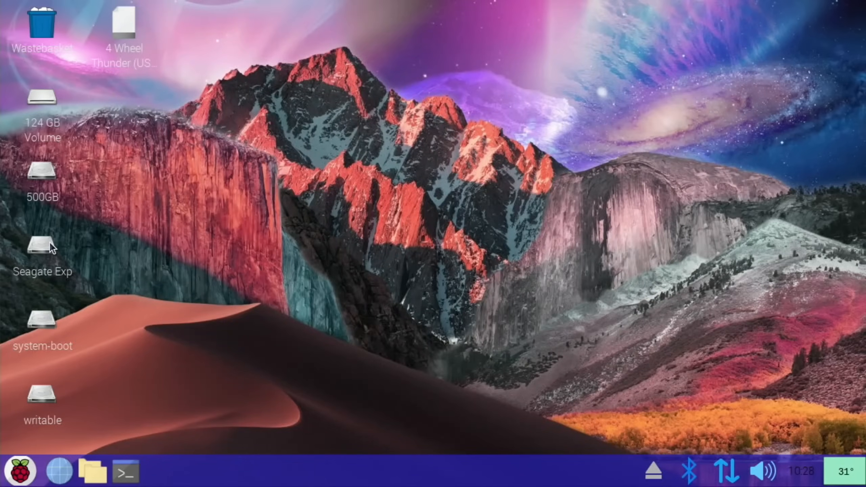
- Permanently delete Little Big Planet (USA).cso from Seagate Exp, leaving seven items, and close the window
double_click(41, 246)
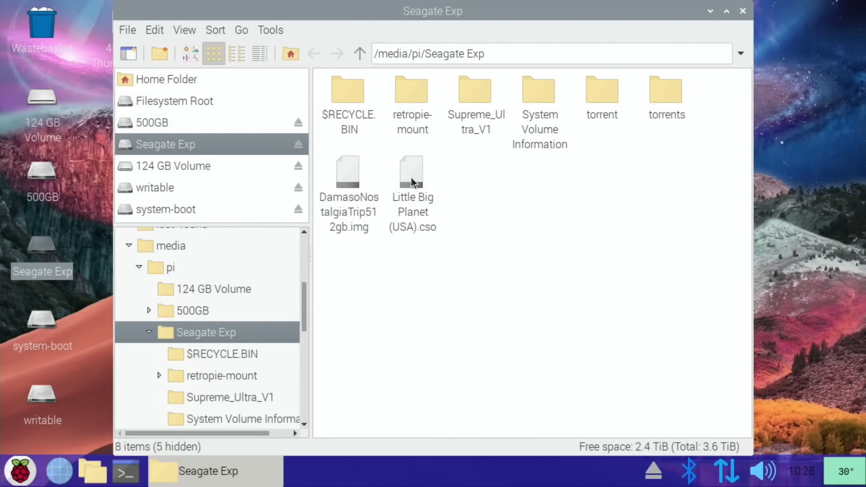
right_click(413, 172)
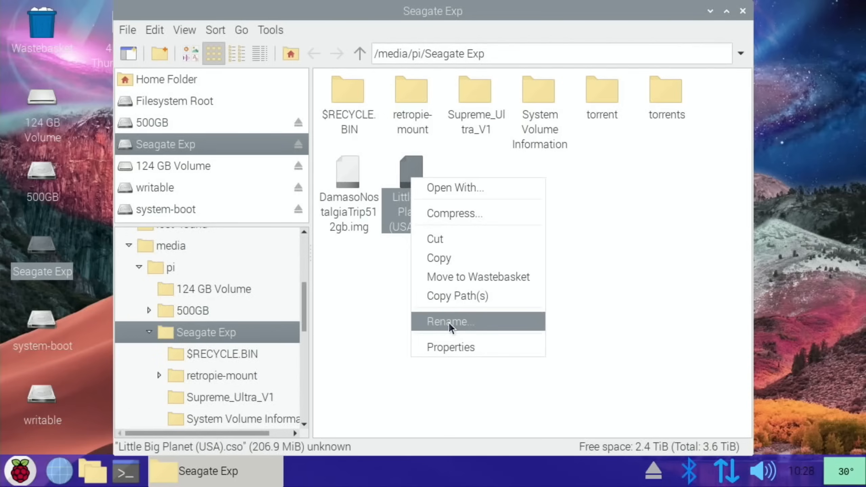
left_click(506, 285)
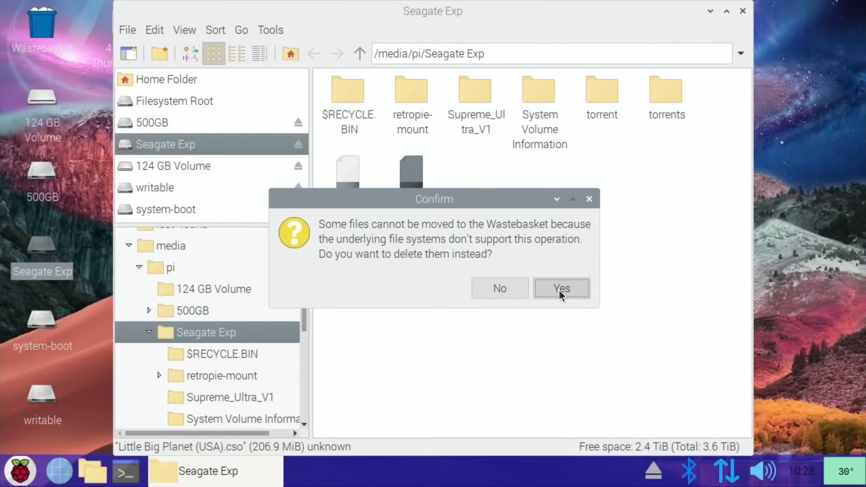
left_click(561, 288)
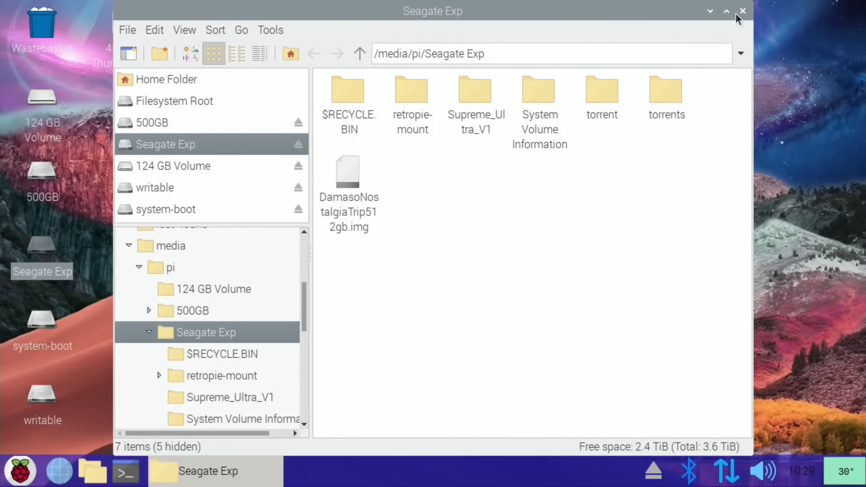
left_click(743, 11)
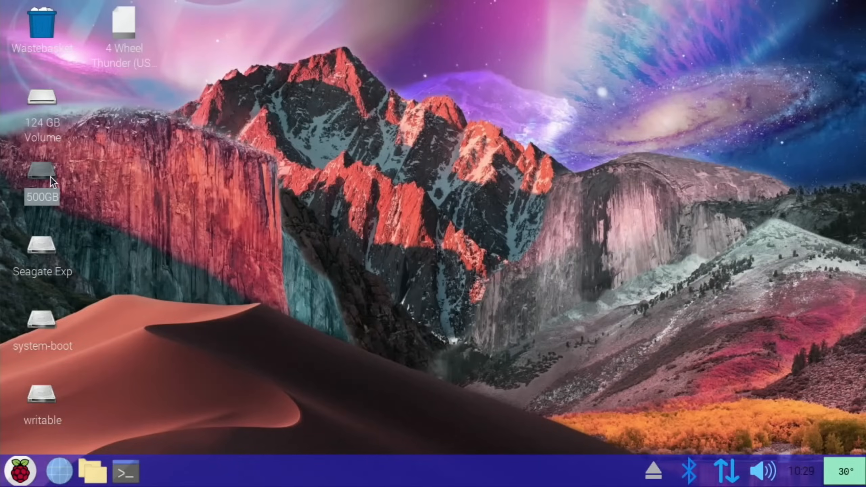
double_click(42, 170)
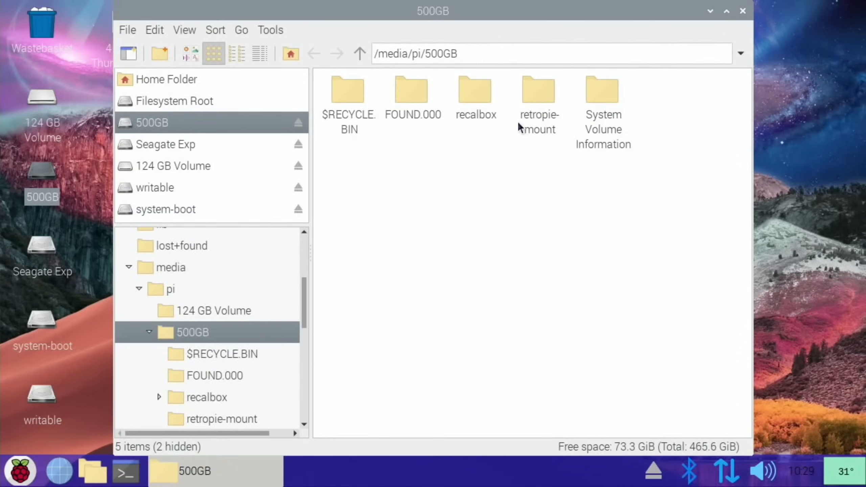
mouse_move(478, 95)
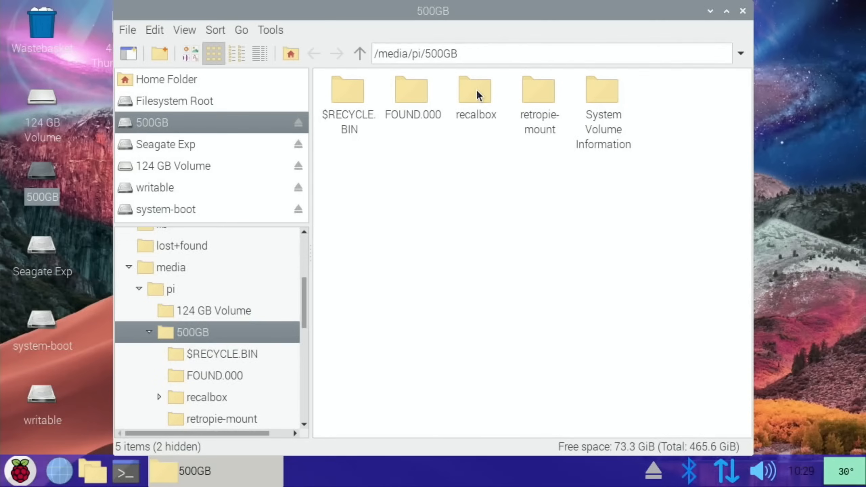
double_click(475, 92)
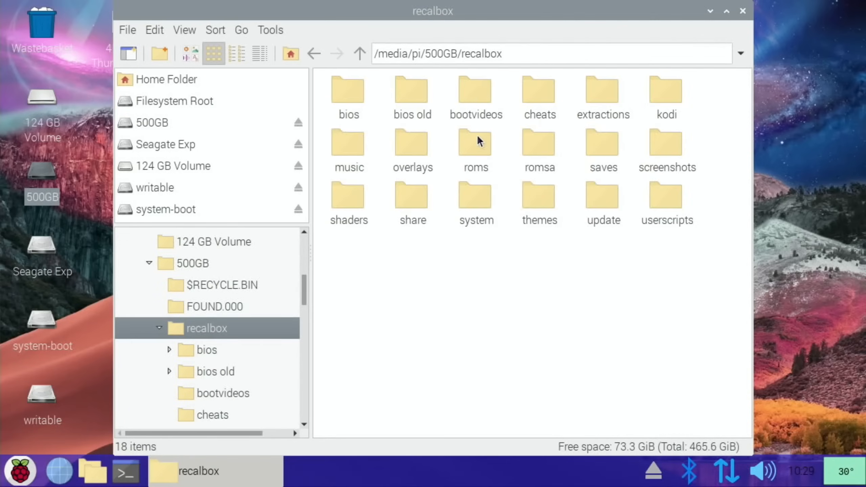
double_click(474, 142)
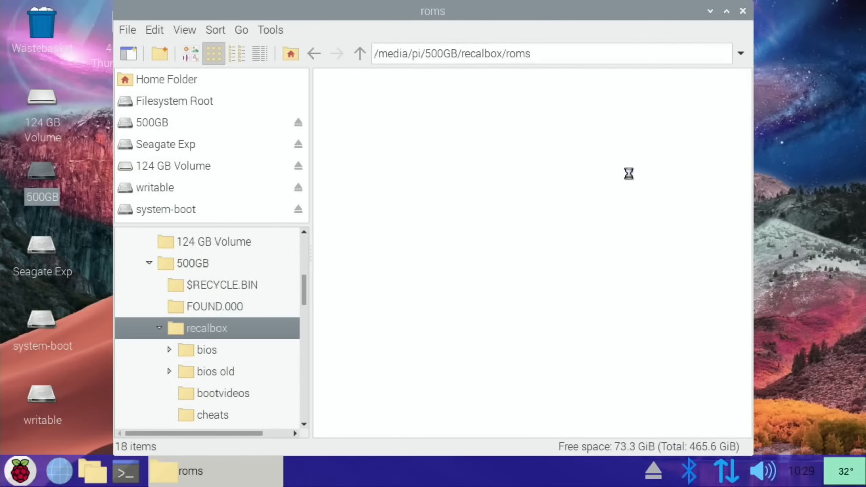
mouse_move(657, 85)
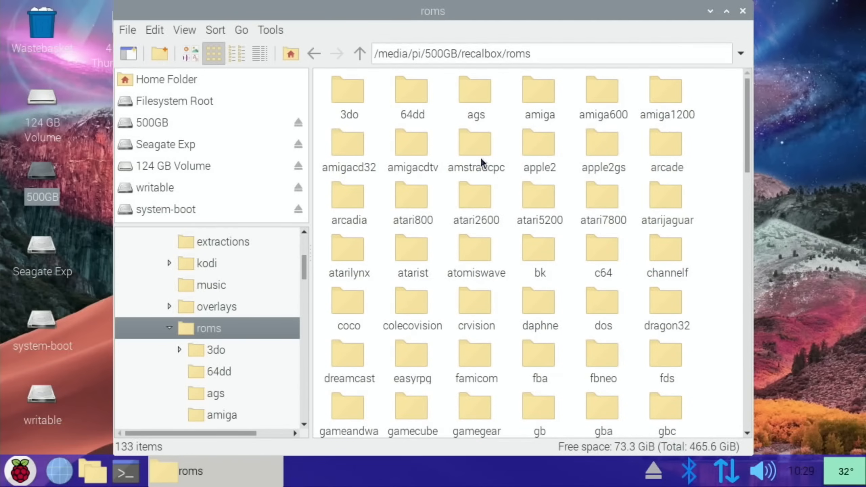
mouse_move(701, 32)
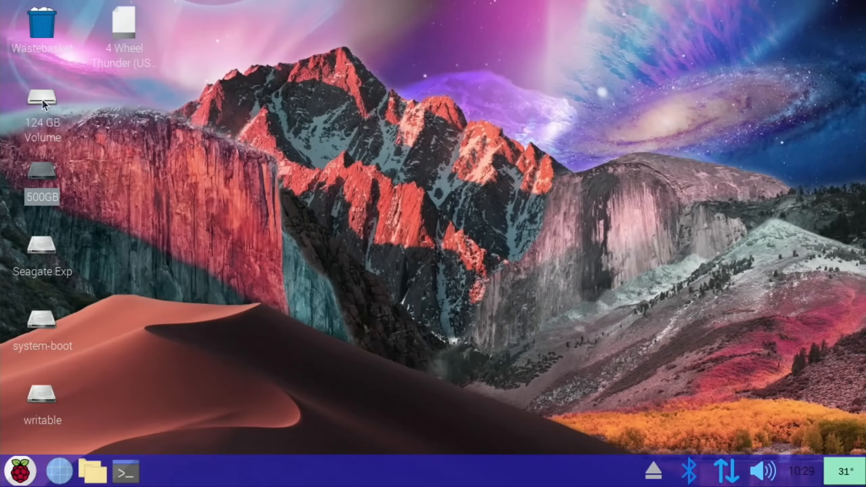
- Permanently delete 4 Wheel Thunder (USA).chd from 124 GB Volume, leaving 20 items, and close the window
double_click(41, 101)
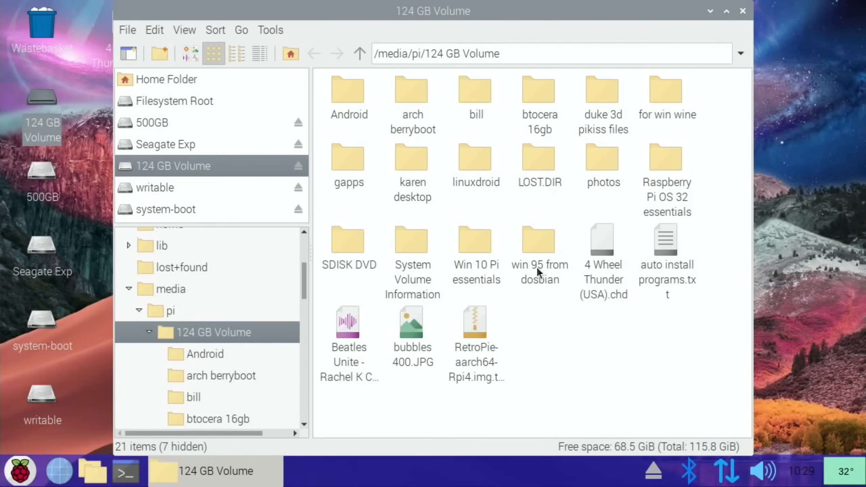
right_click(602, 239)
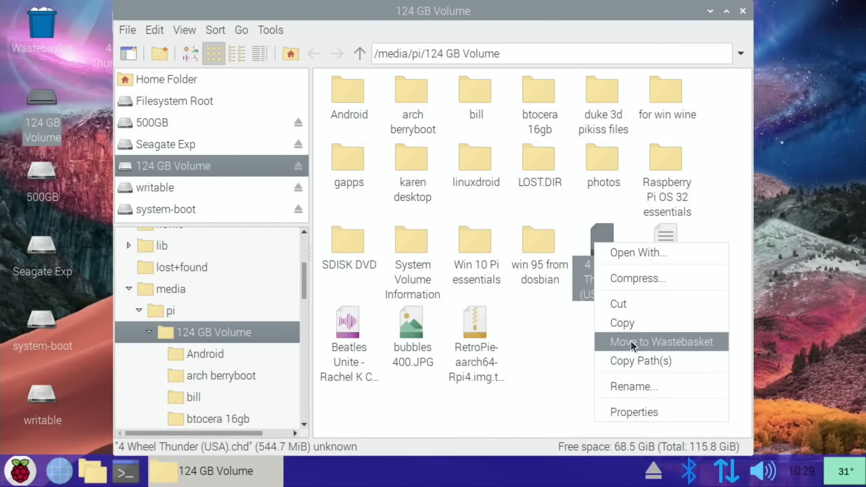
left_click(643, 341)
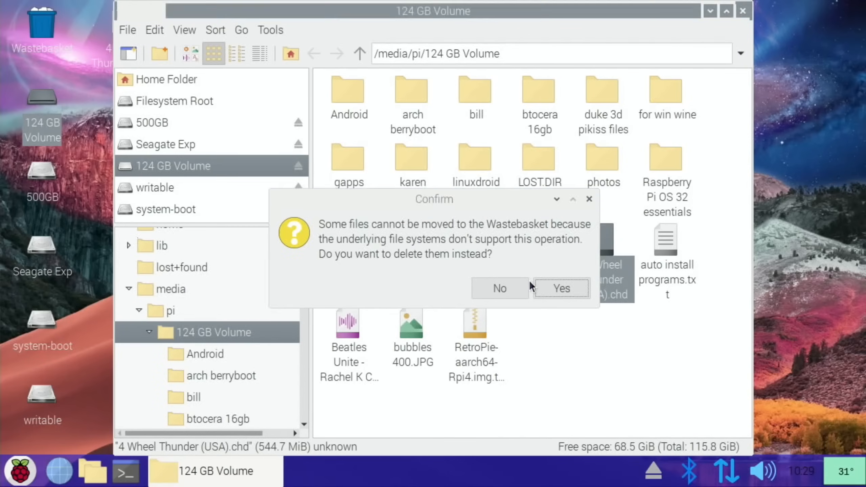
left_click(561, 288)
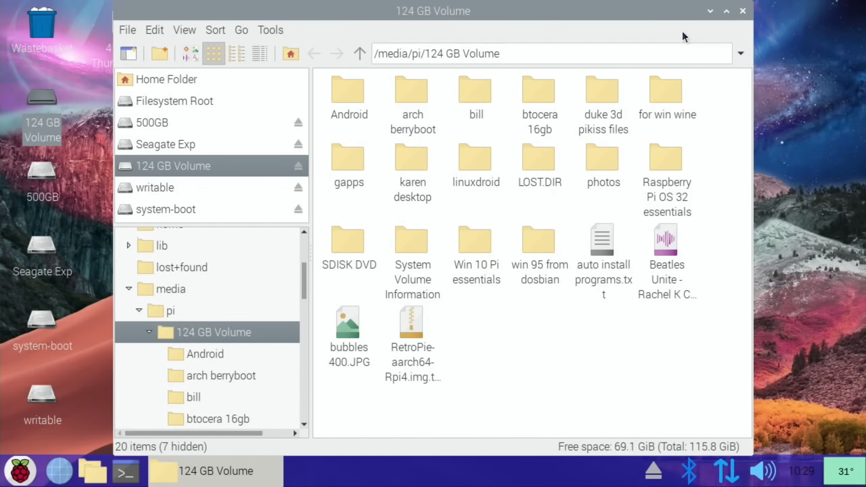
left_click(742, 11)
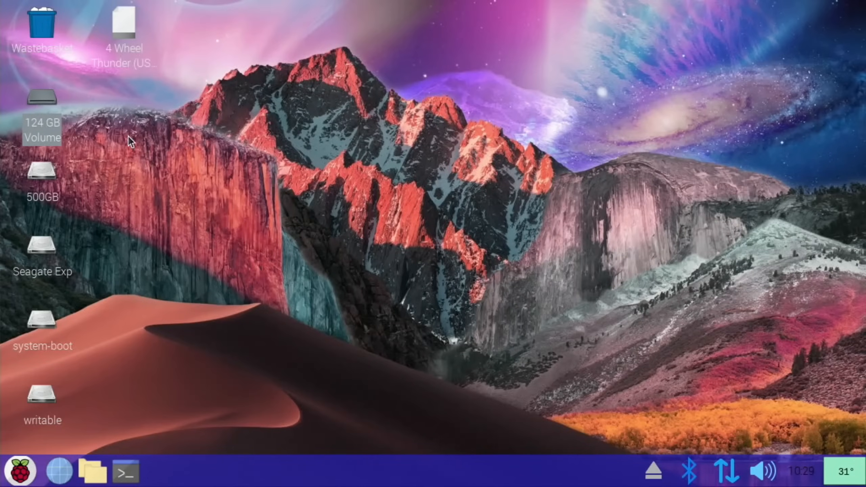